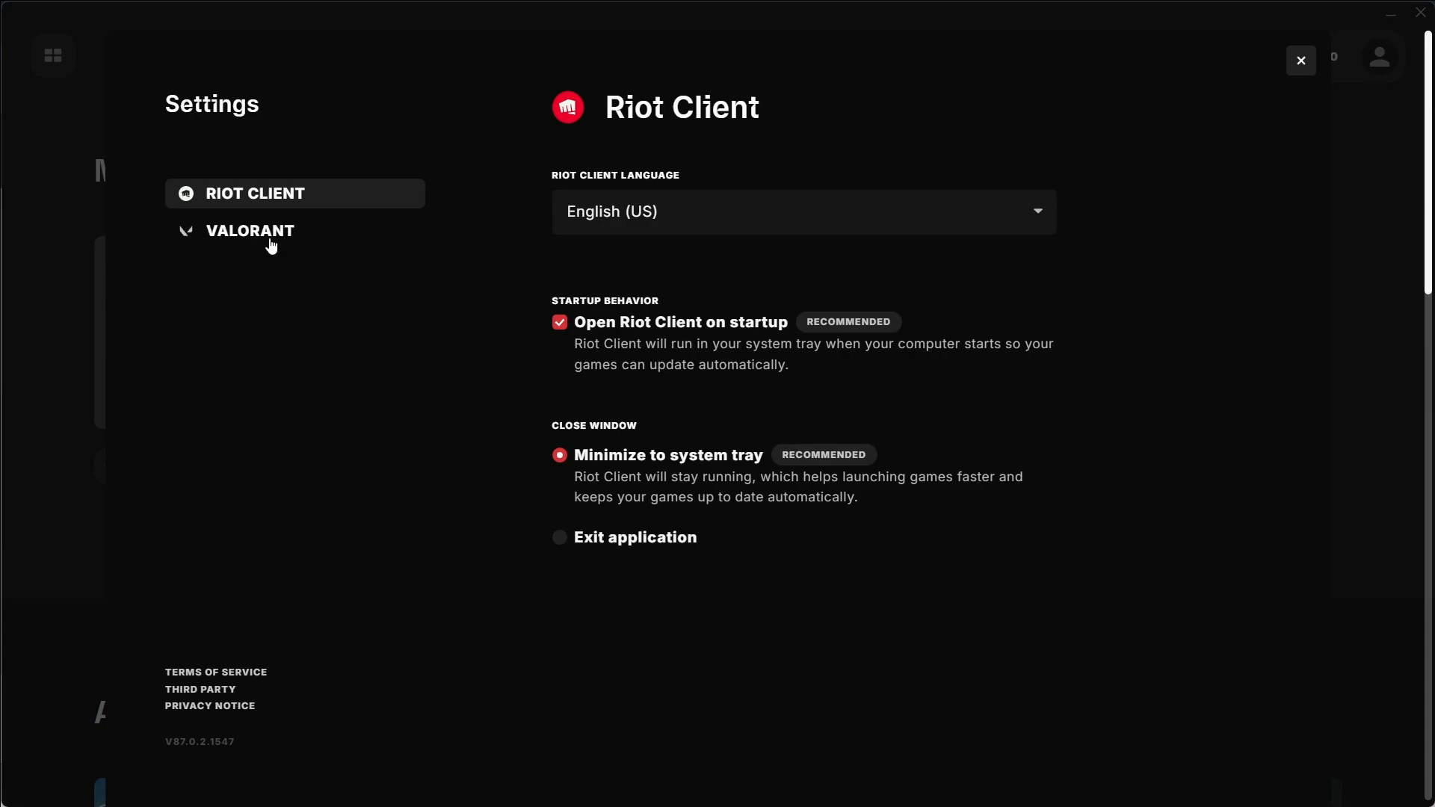
- Show VALORANT's Game Text Language choices and scroll down the list toward Japanese
left_click(250, 230)
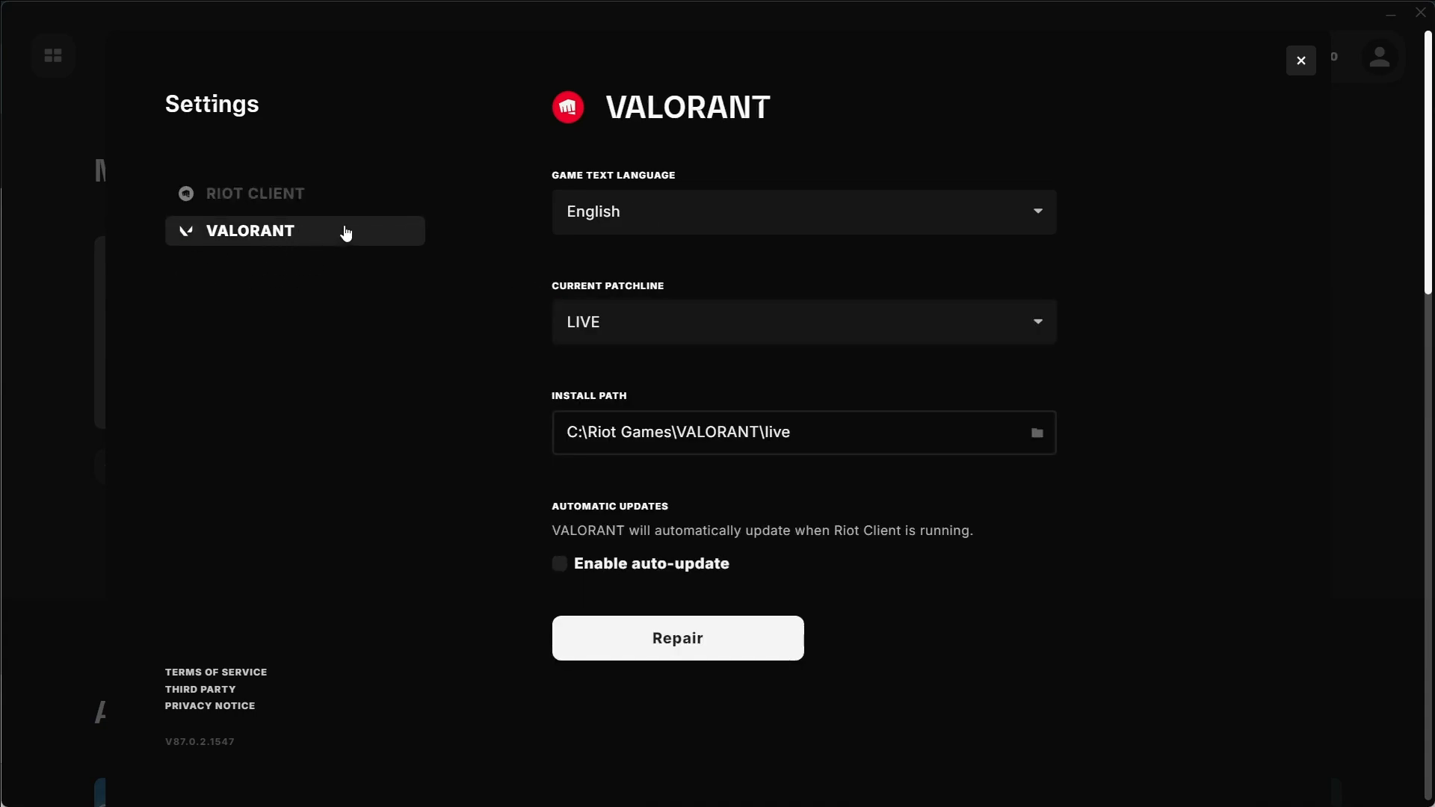
left_click(803, 211)
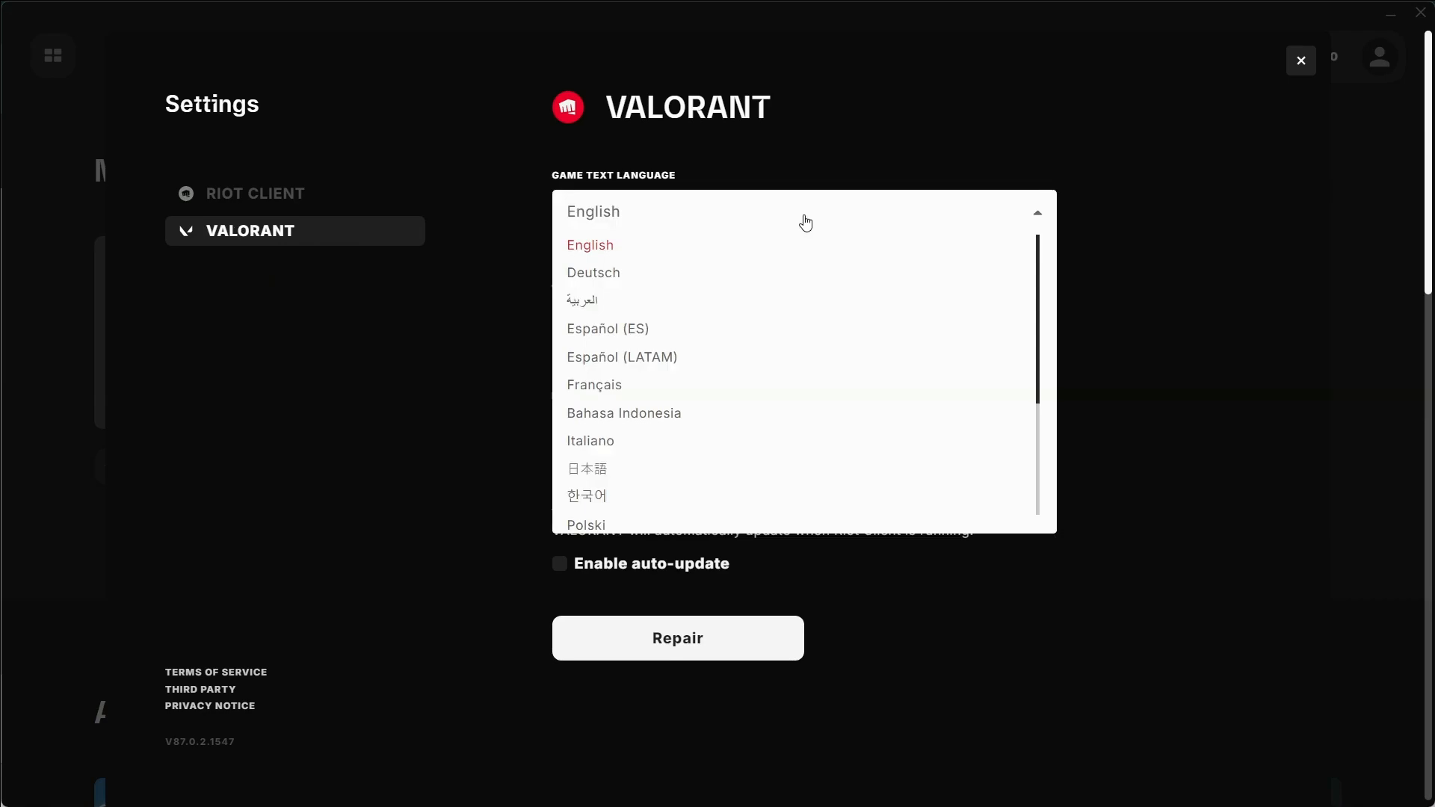
scroll("down", 3)
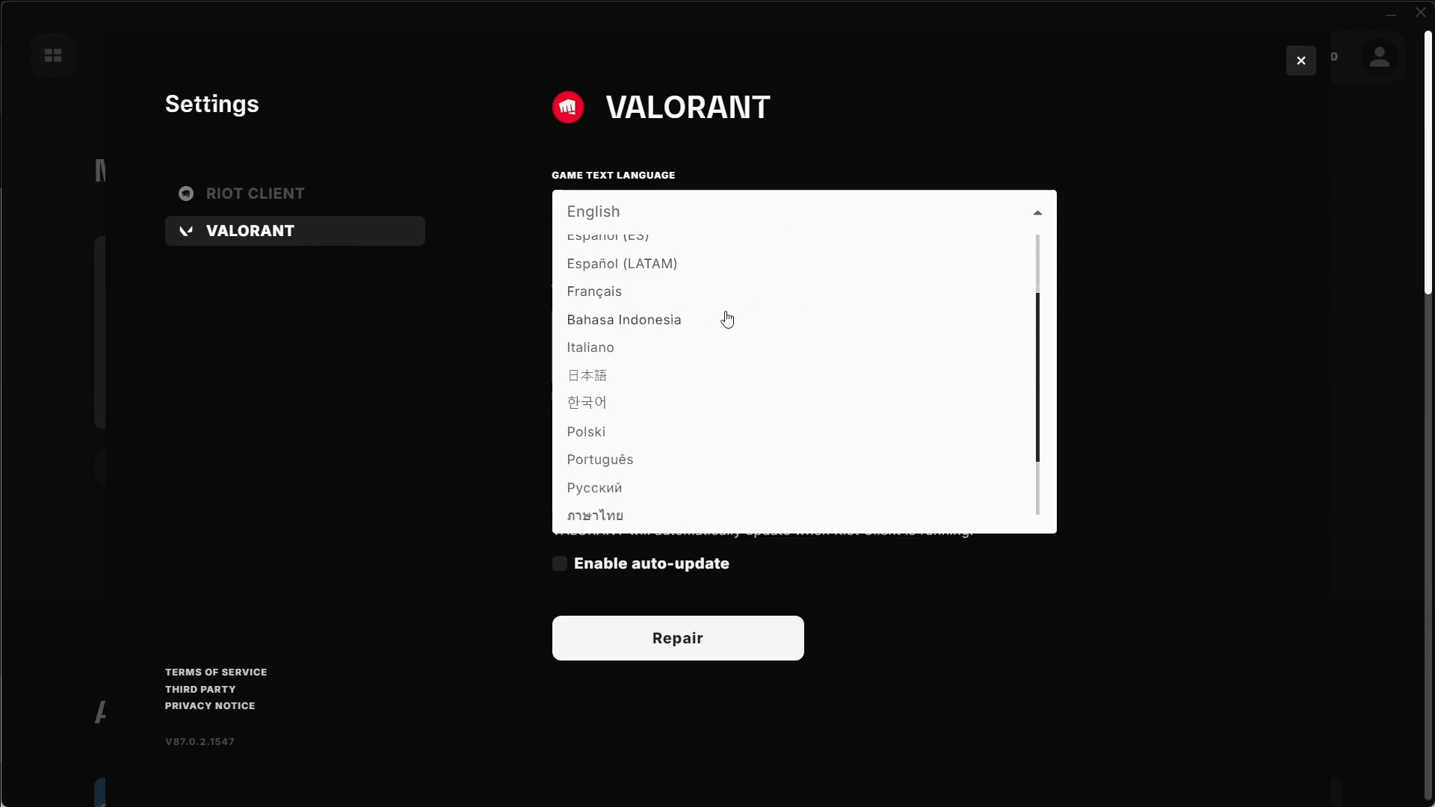
scroll("down", 3)
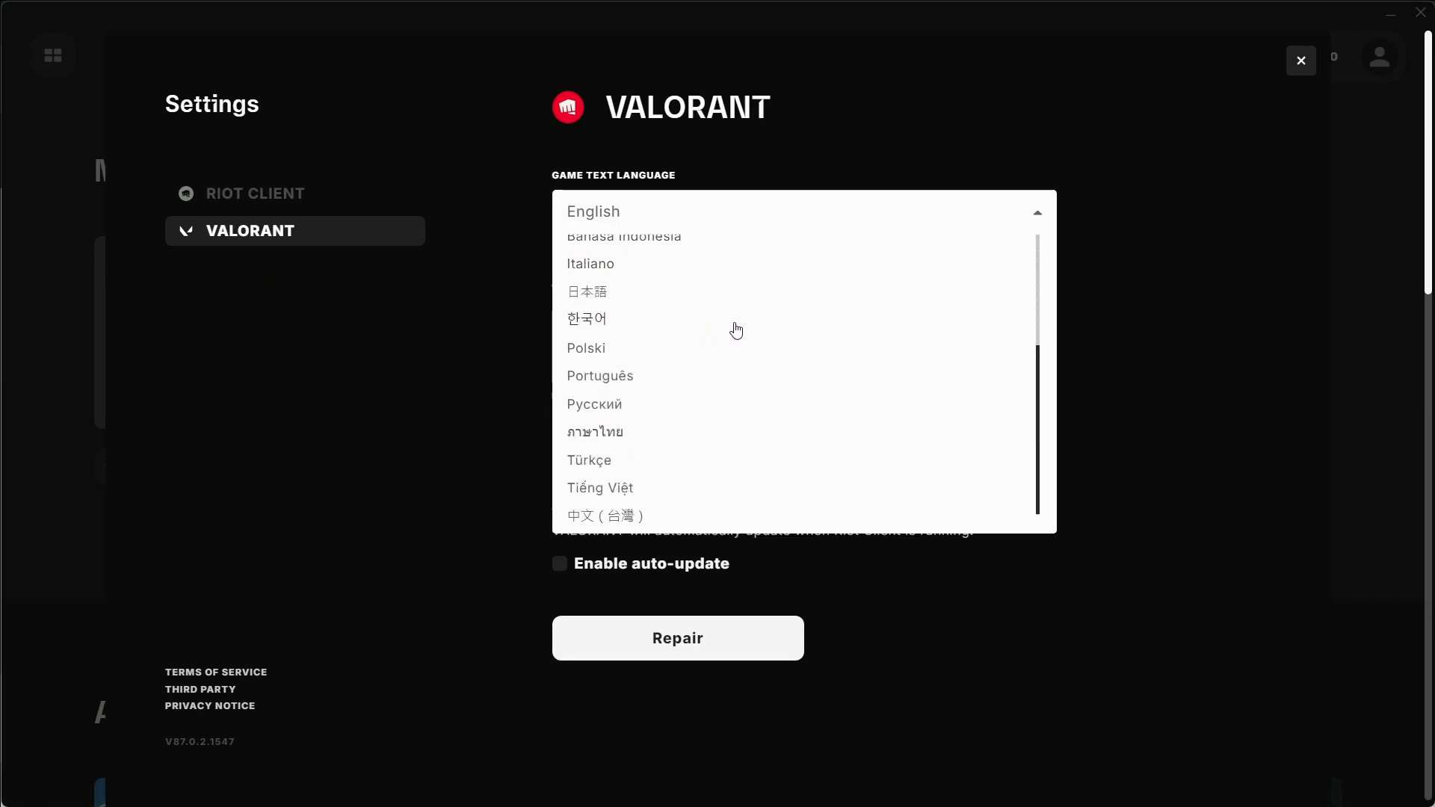